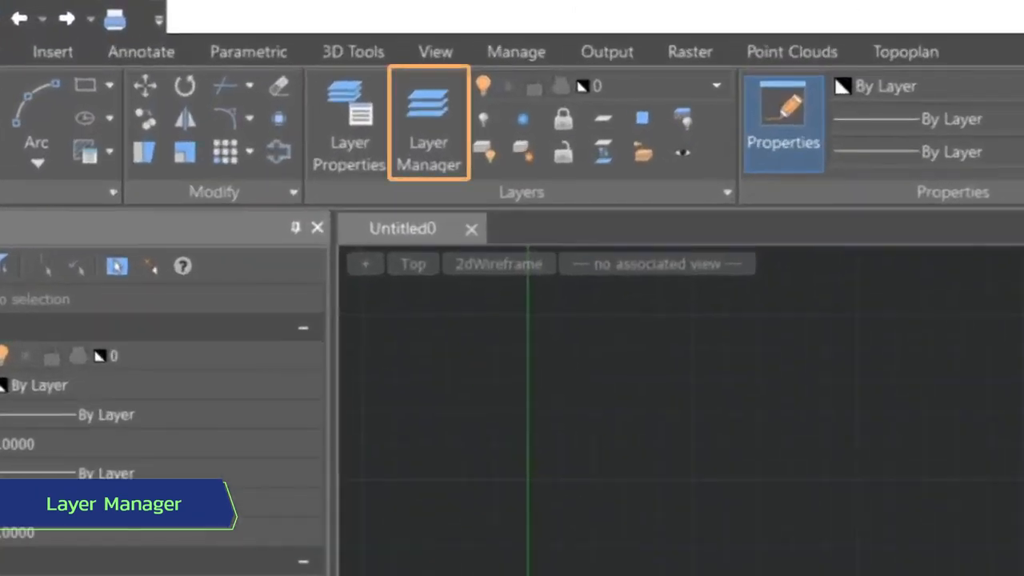
mouse_move(429, 136)
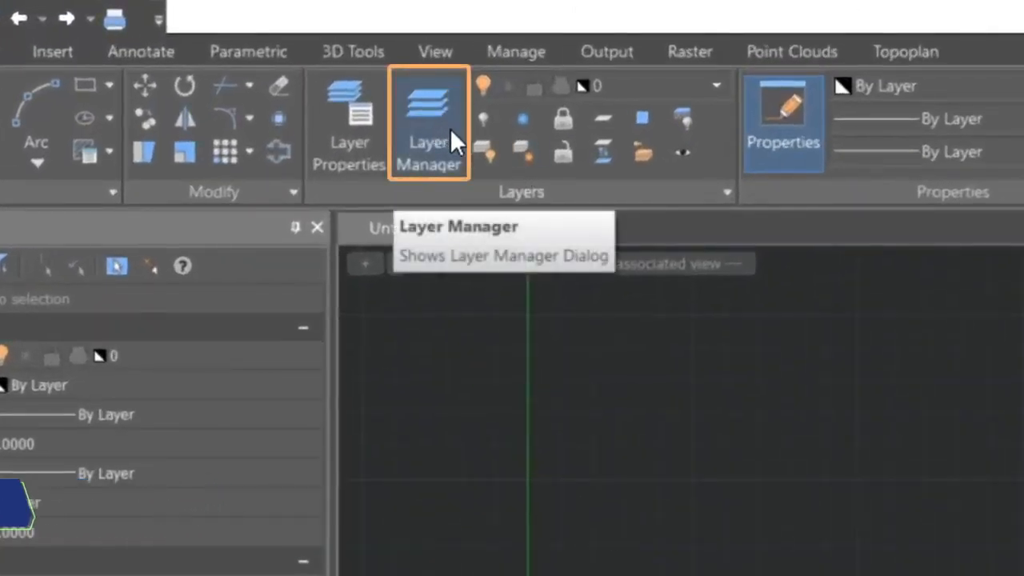
- Show layers 0 and Defpoints in the Layers dialog, toggling between grouped view and full table
click(429, 120)
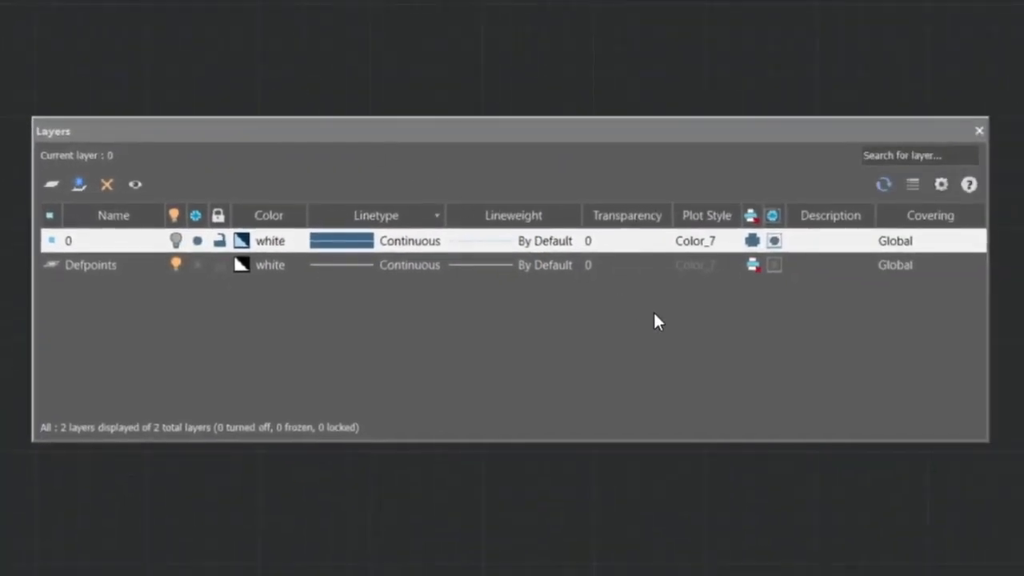
click(912, 184)
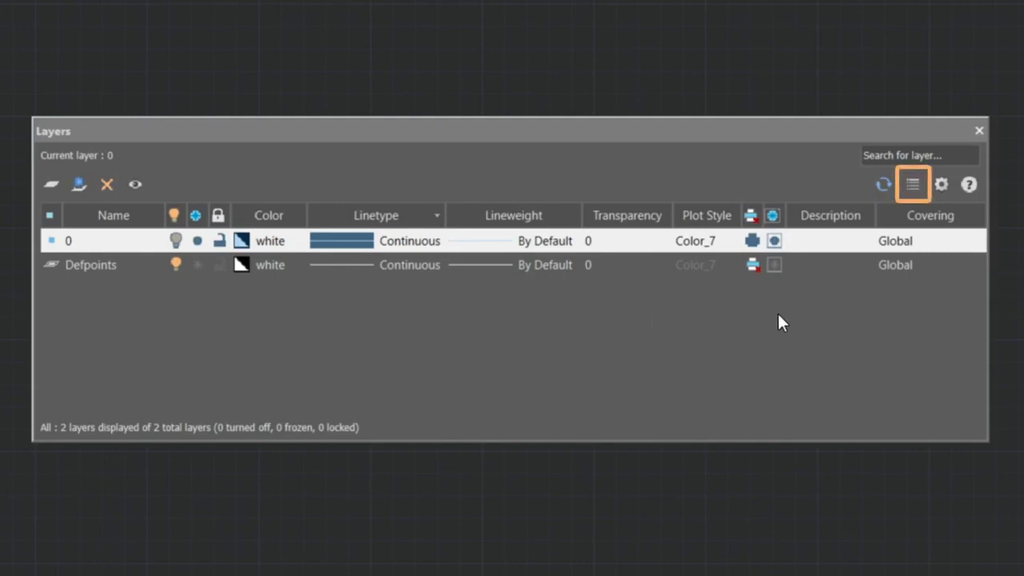
click(912, 184)
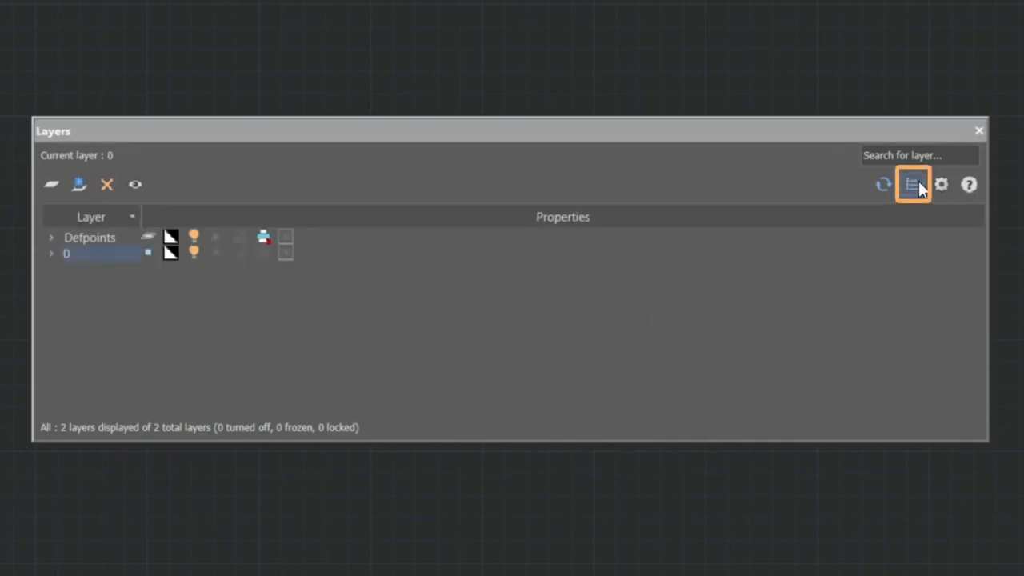
click(912, 184)
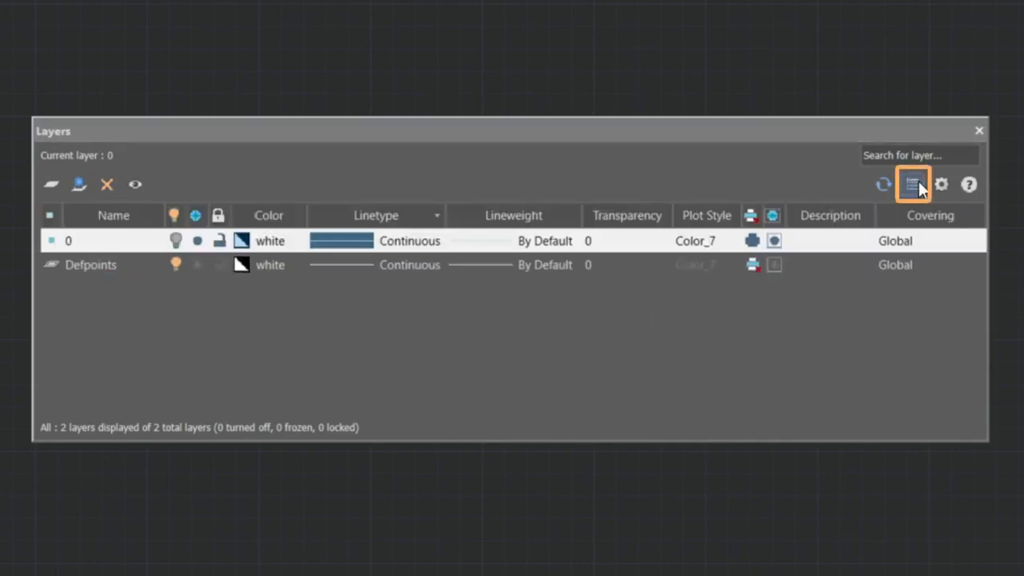
click(912, 184)
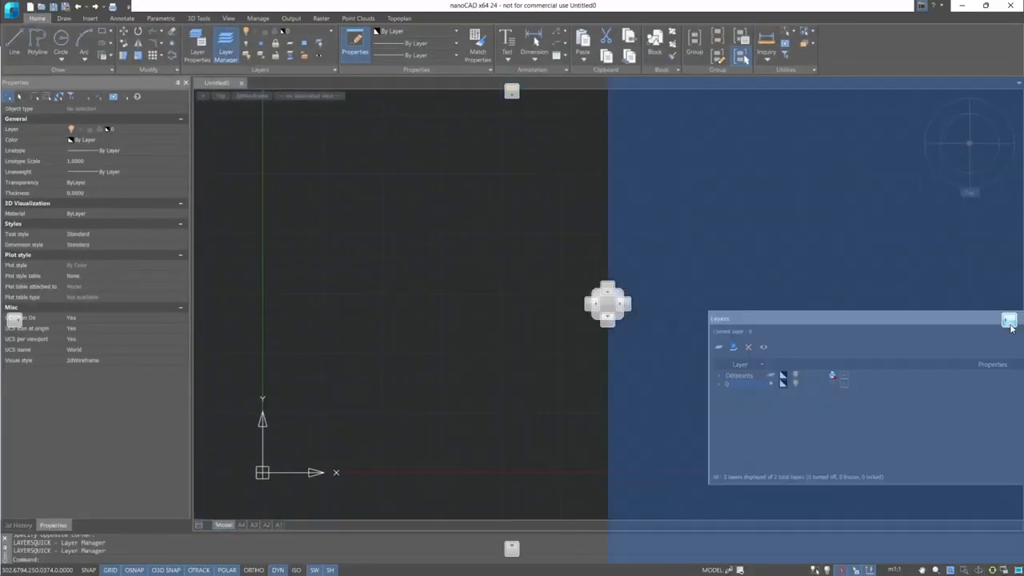
- Dock the floating Layers dialog into the main nanoCAD window
click(1007, 320)
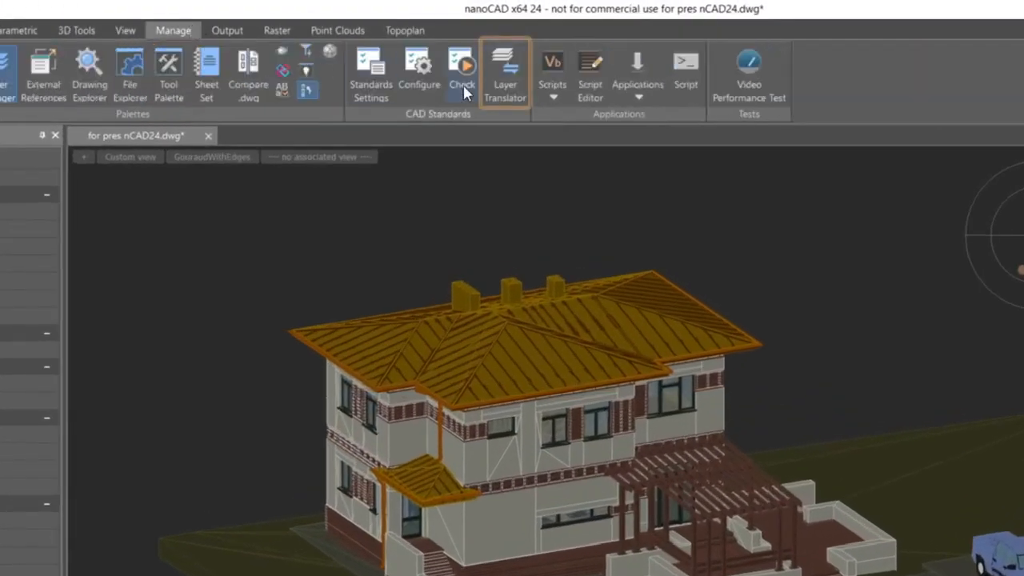
mouse_move(505, 72)
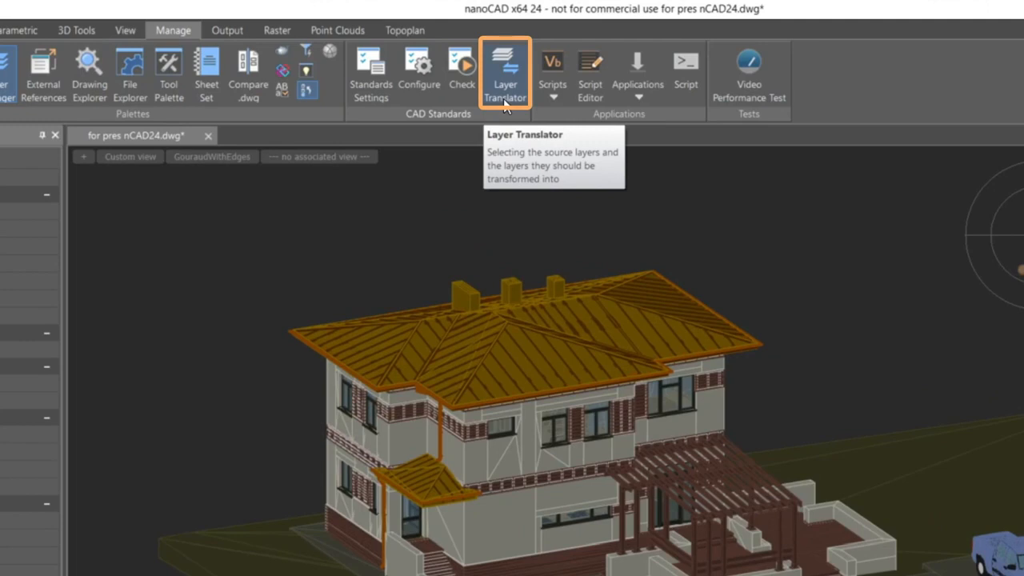
- Translate the selected door layers into a new Doors layer with the Layer Translator
click(505, 72)
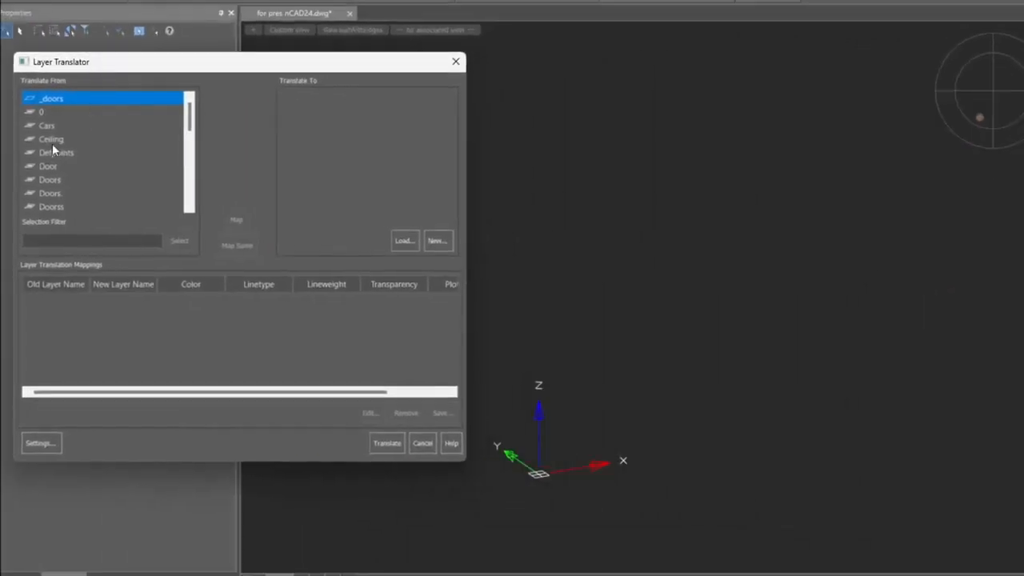
click(50, 179)
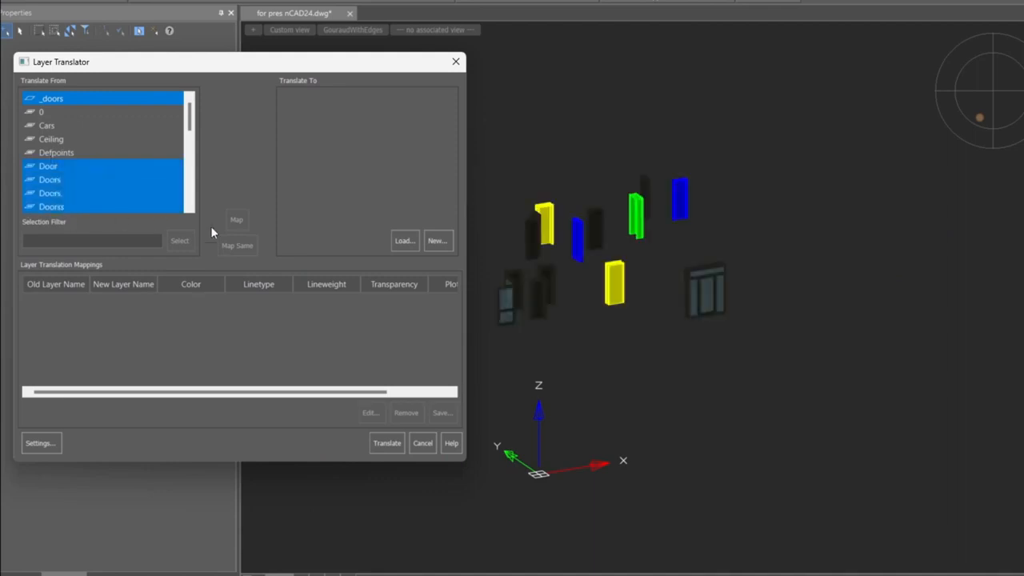
click(437, 240)
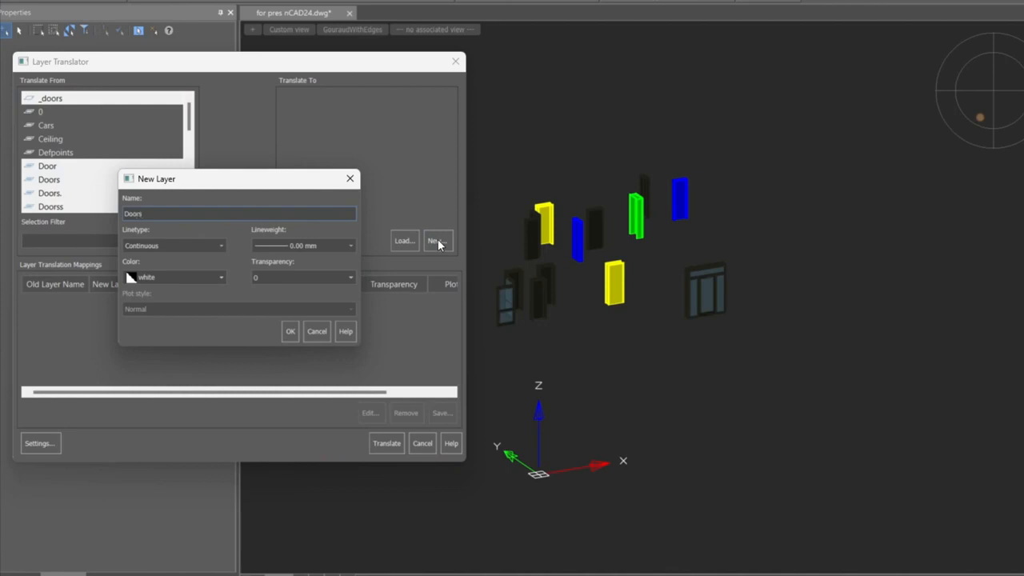
click(291, 330)
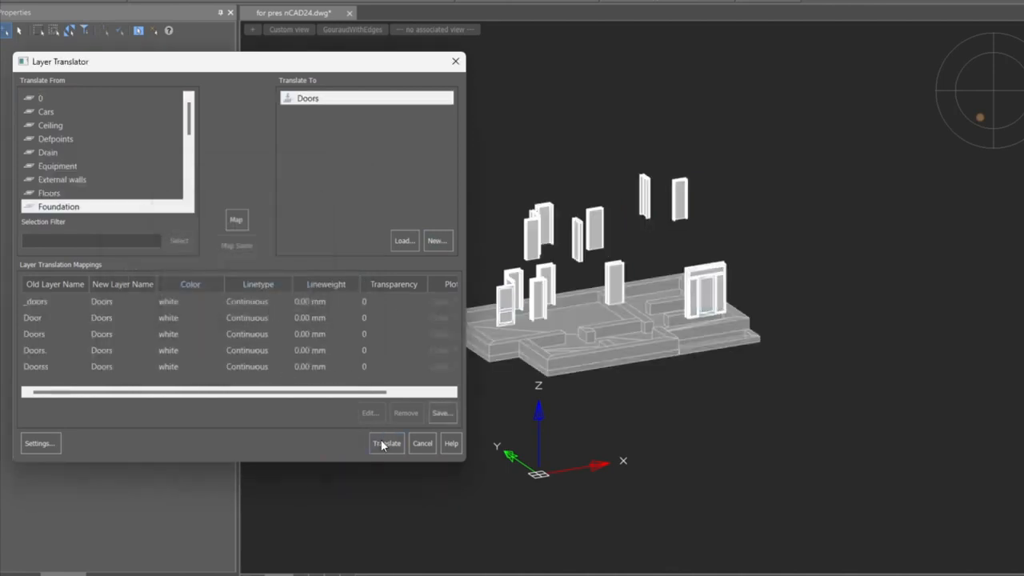
click(387, 443)
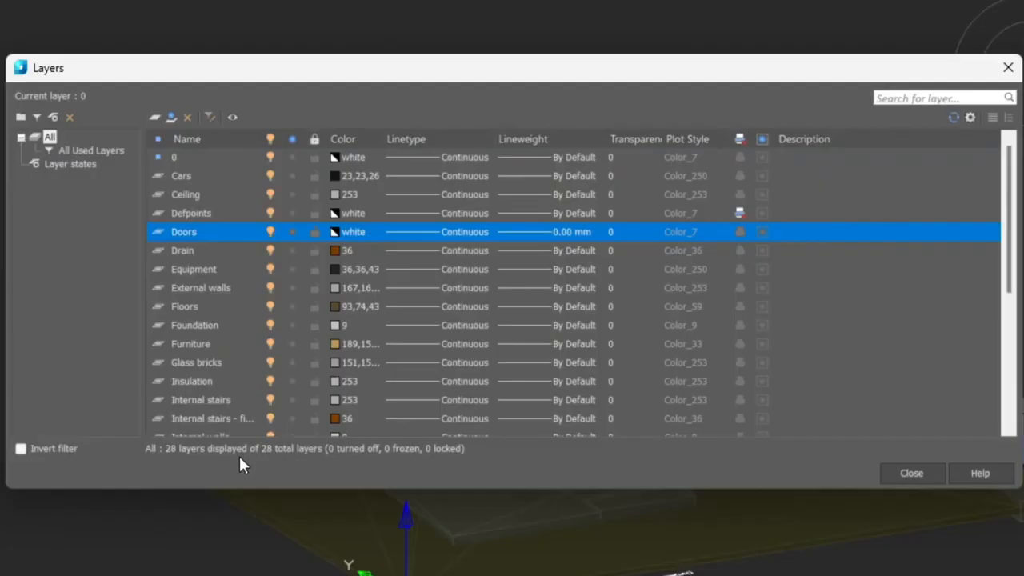
click(912, 473)
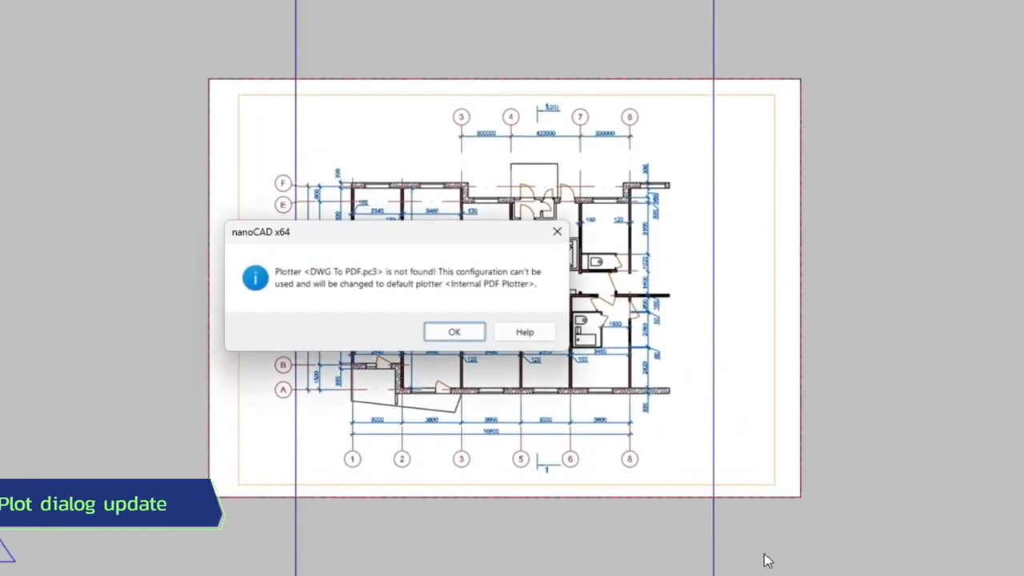
- Accept the Internal PDF Plotter on ISO A0 landscape and preview the floor plan plot
click(455, 332)
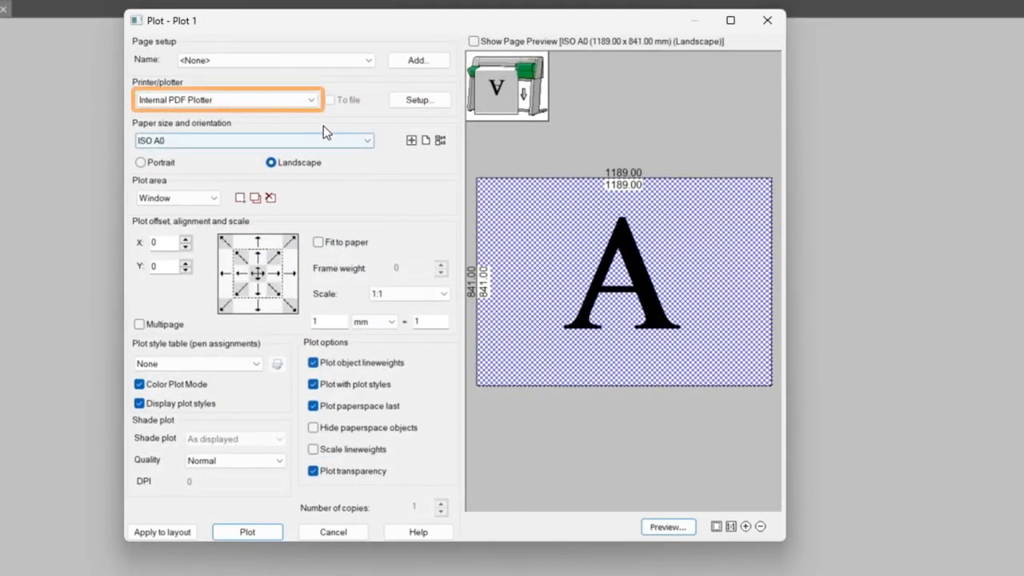
mouse_move(318, 120)
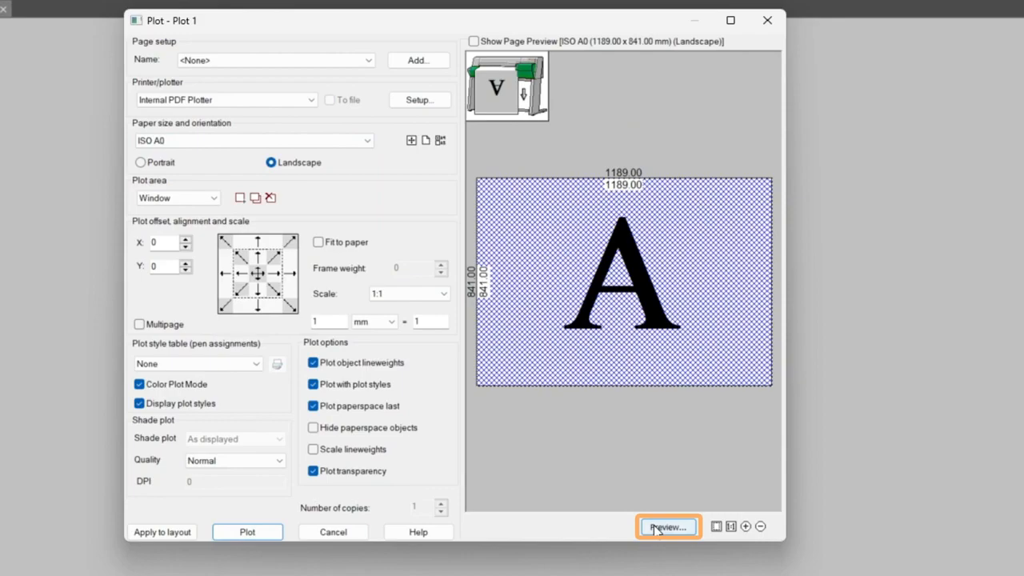
click(669, 527)
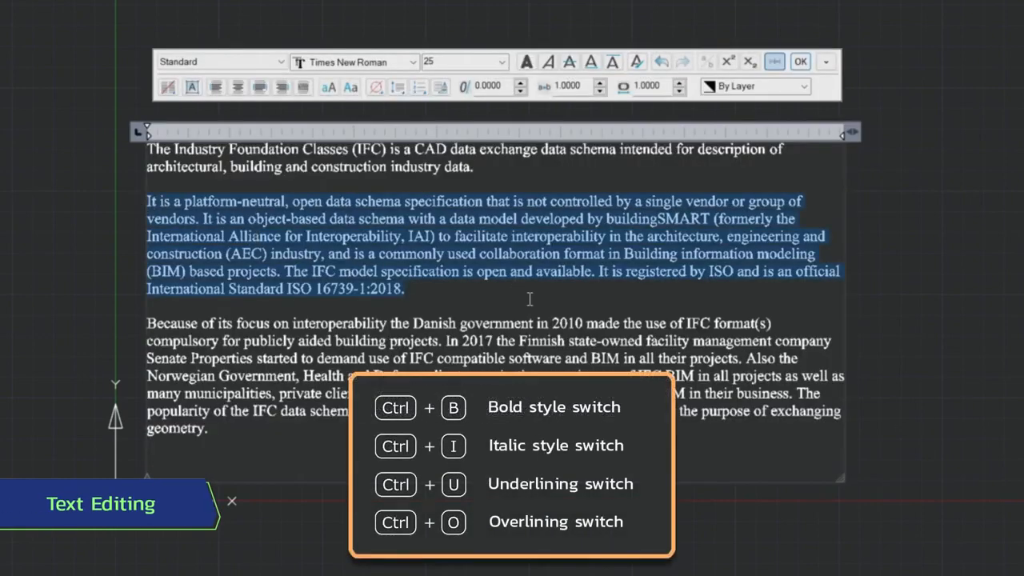
- Format the selected second IFC paragraph as bold italic
key(ctrl+i)
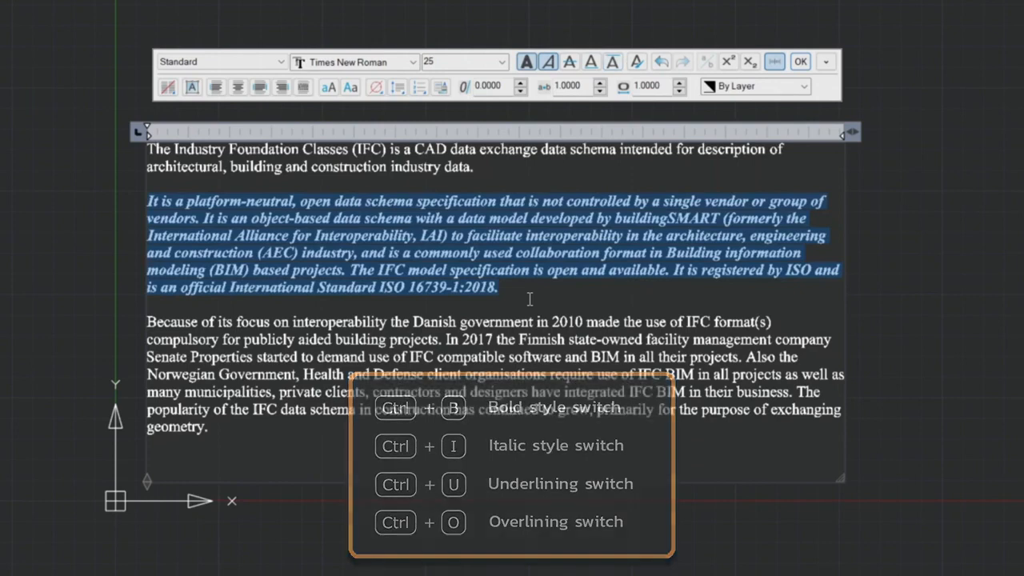
mouse_move(636, 61)
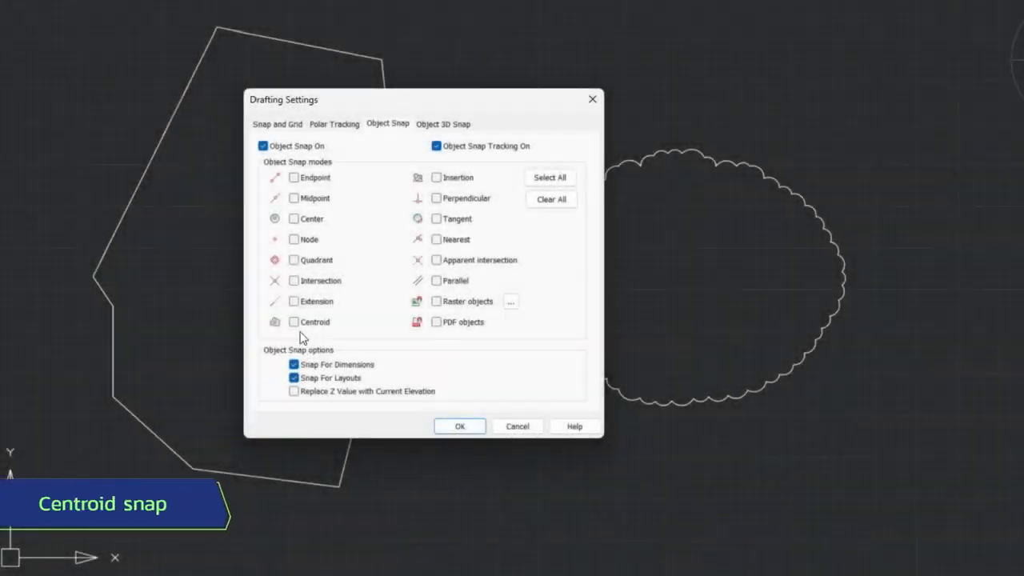
- Enable the Centroid object snap mode in Drafting Settings and confirm
click(295, 322)
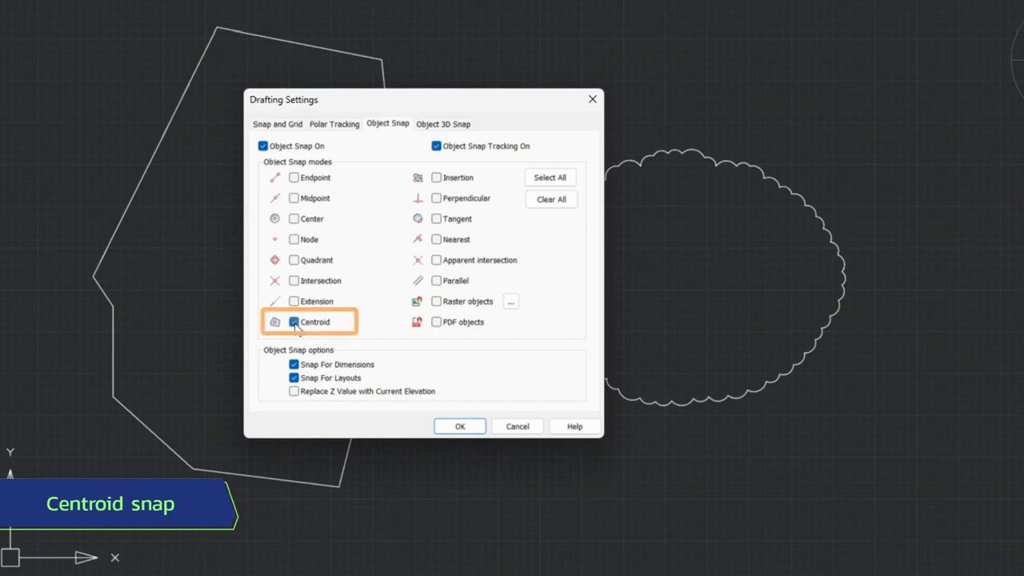
mouse_move(320, 339)
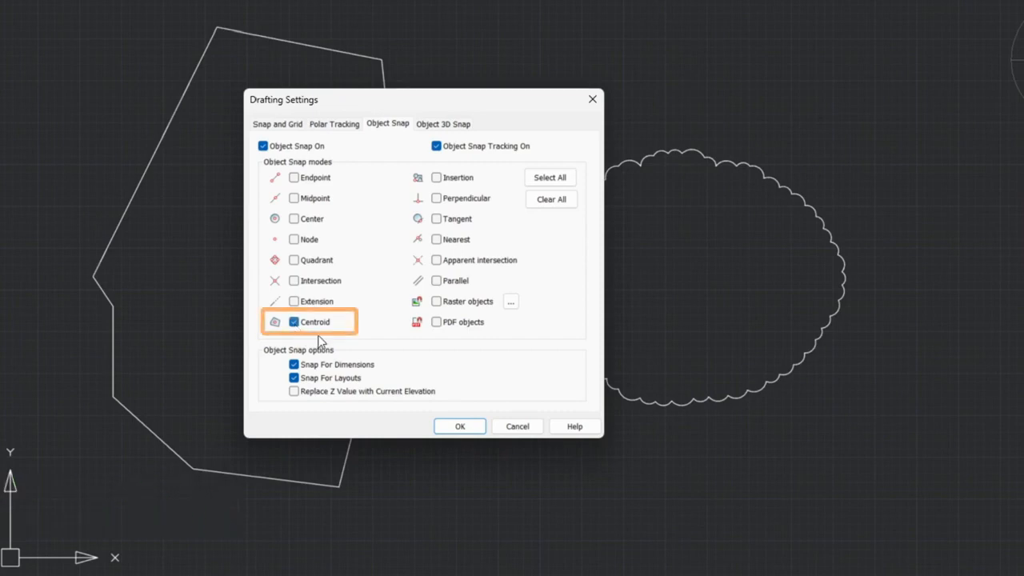
click(459, 426)
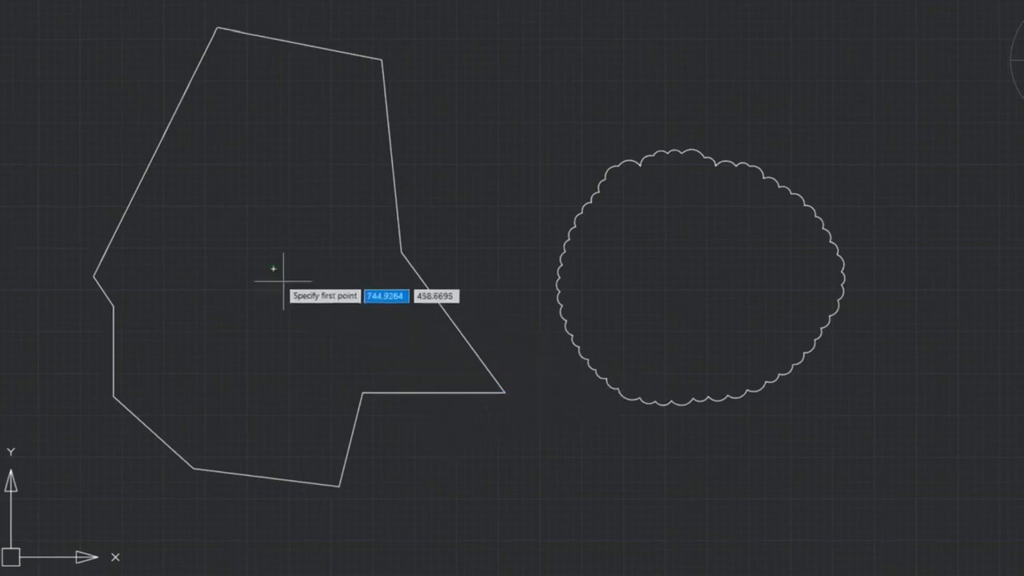
mouse_move(573, 368)
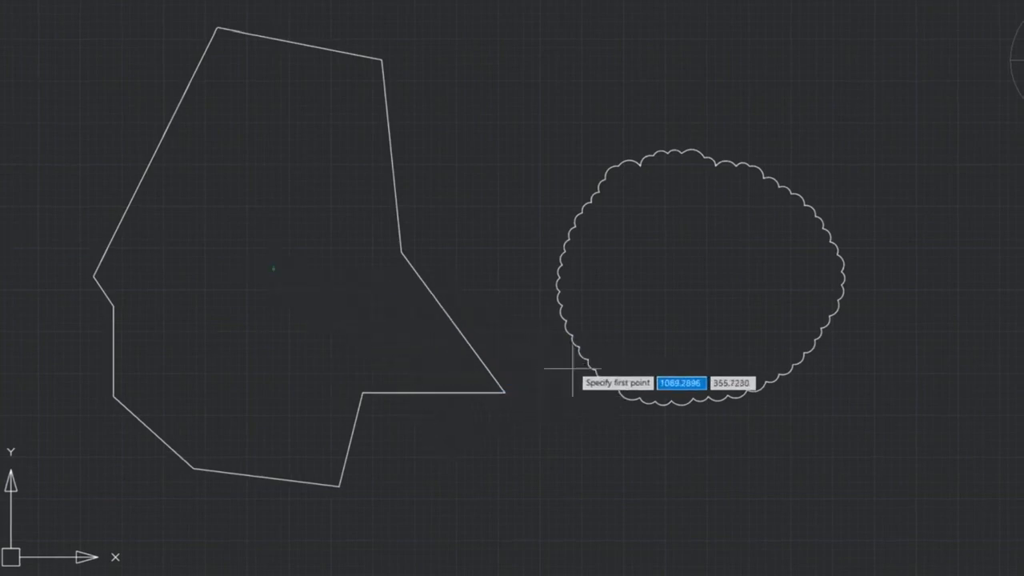
mouse_move(695, 280)
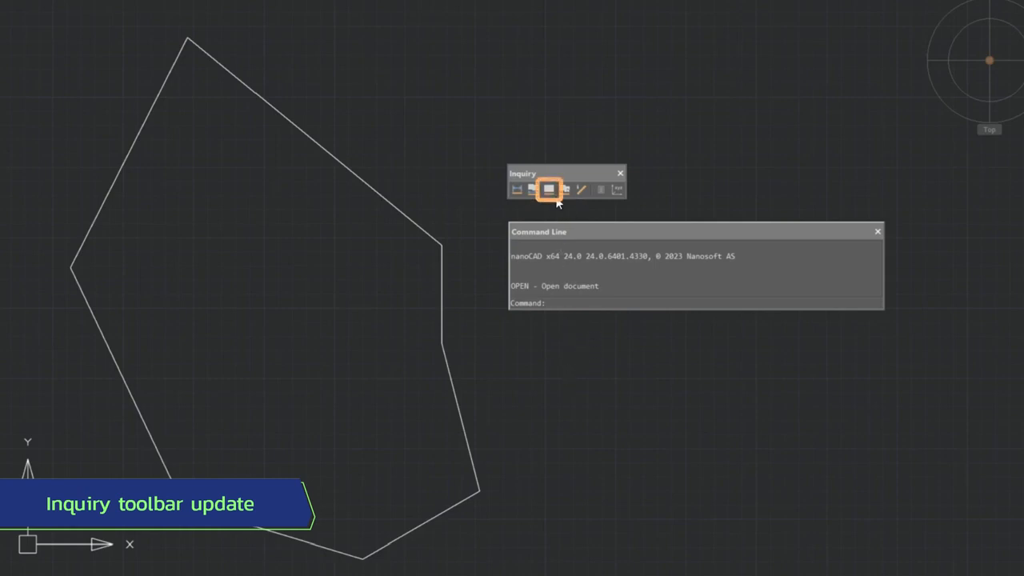
mouse_move(548, 189)
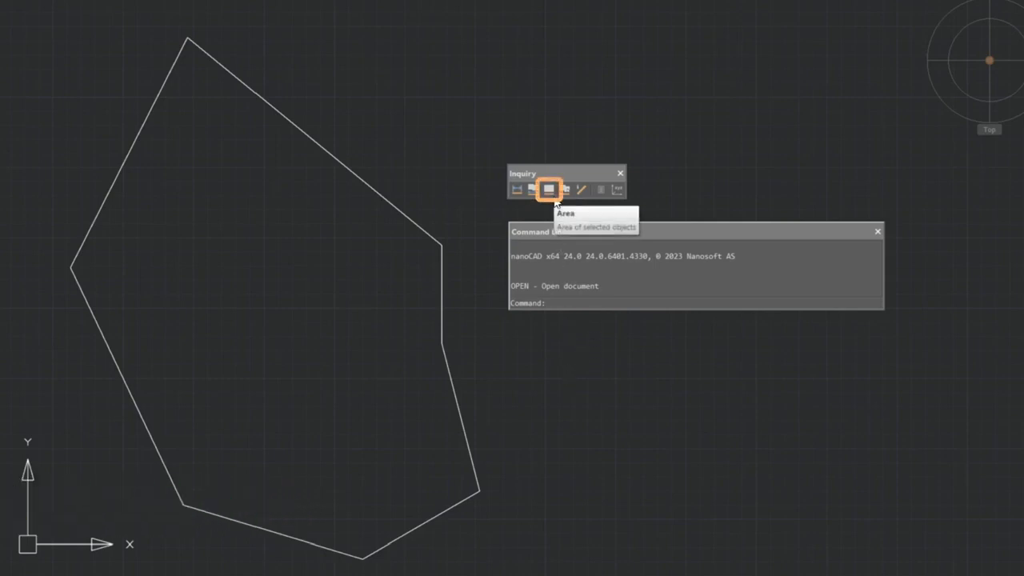
- Measure the polygon's area with the Area command by picking its corners
click(548, 189)
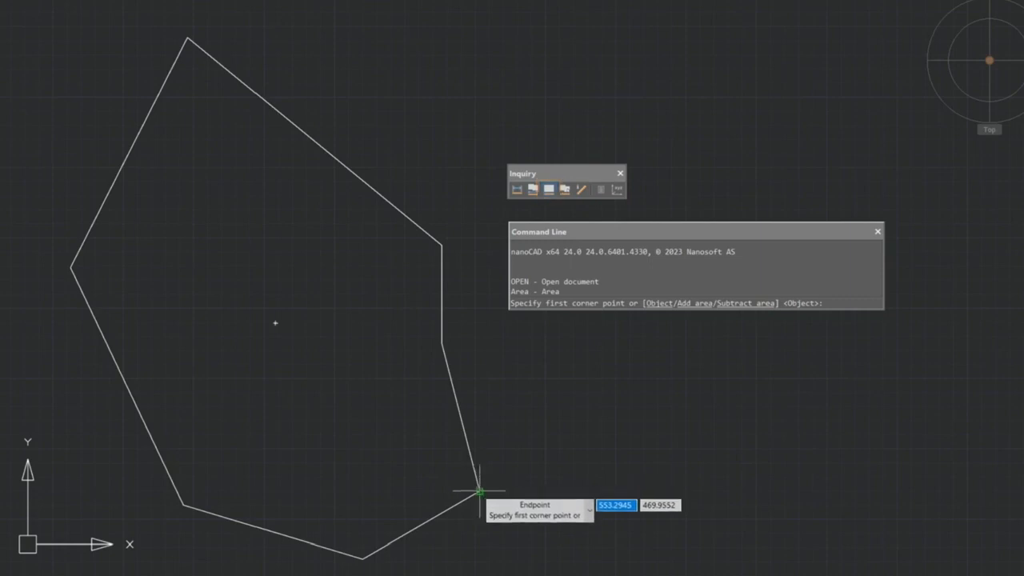
click(480, 492)
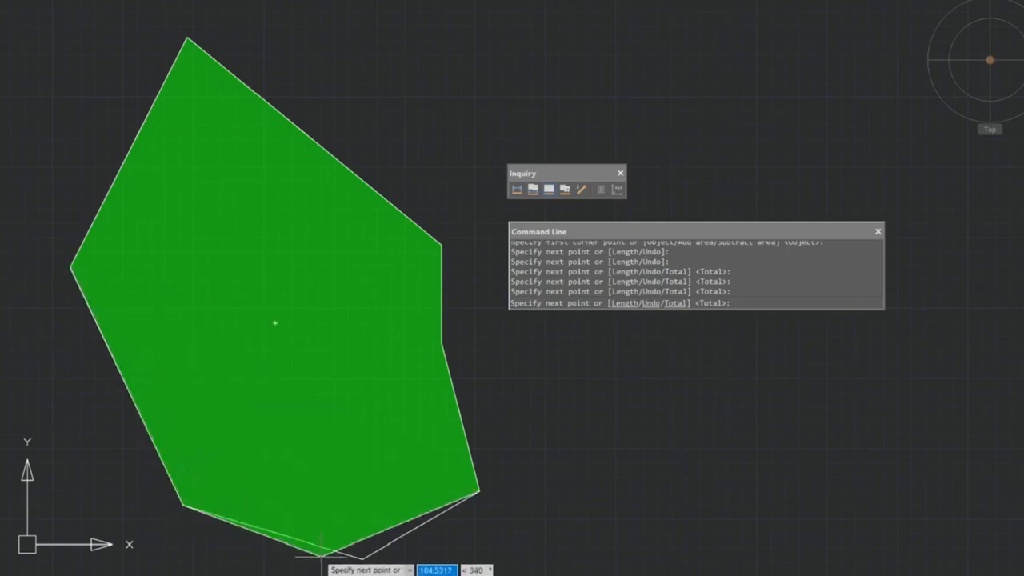
key(Return)
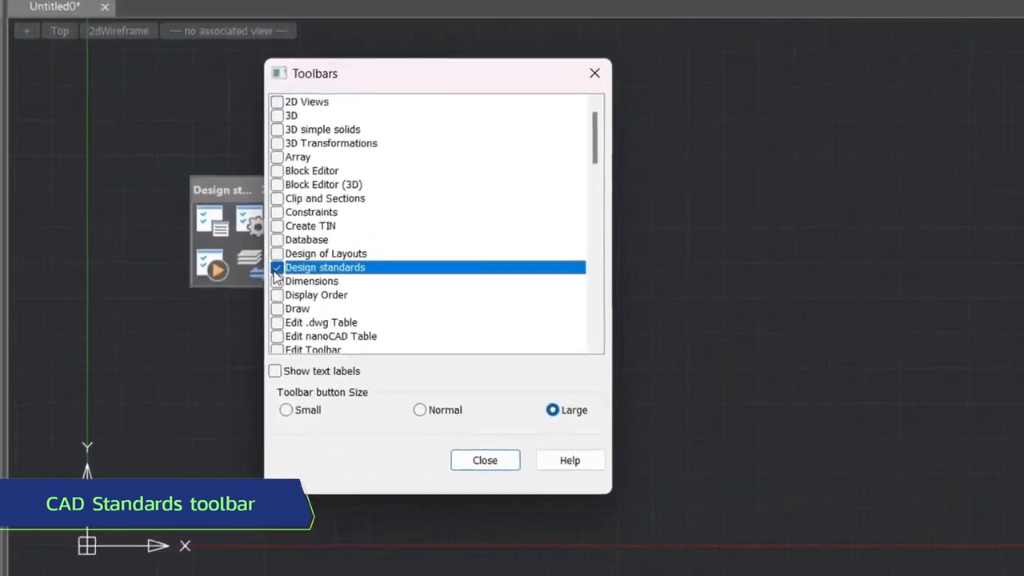
- Keep the Design standards toolbar shown and close the Toolbars dialog
click(483, 461)
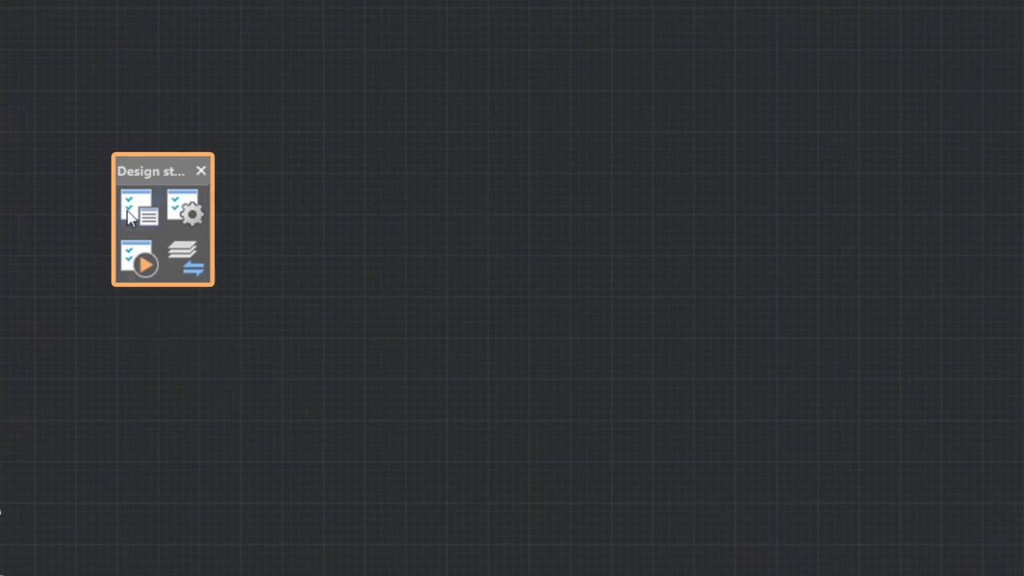
mouse_move(136, 211)
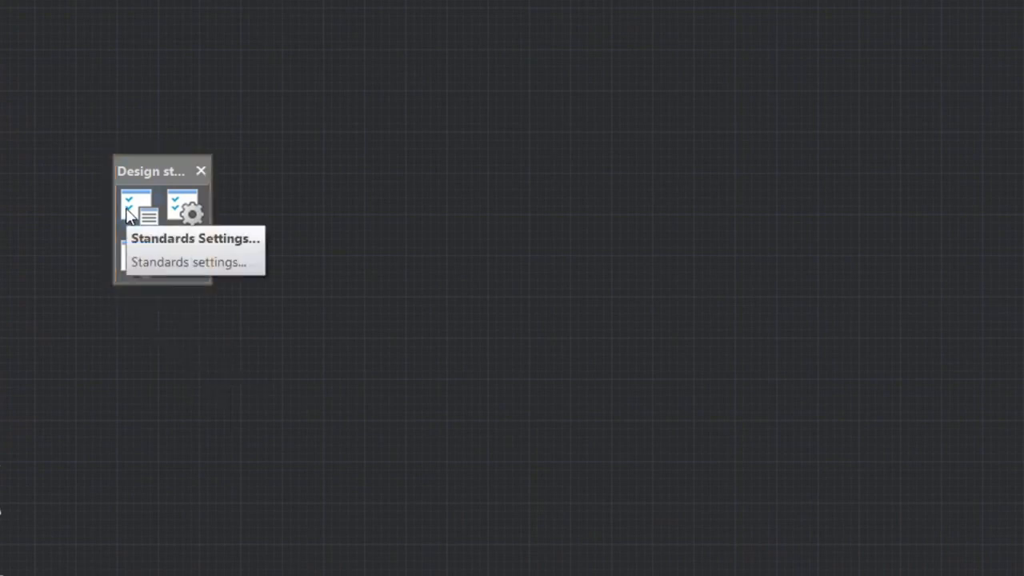
mouse_move(144, 259)
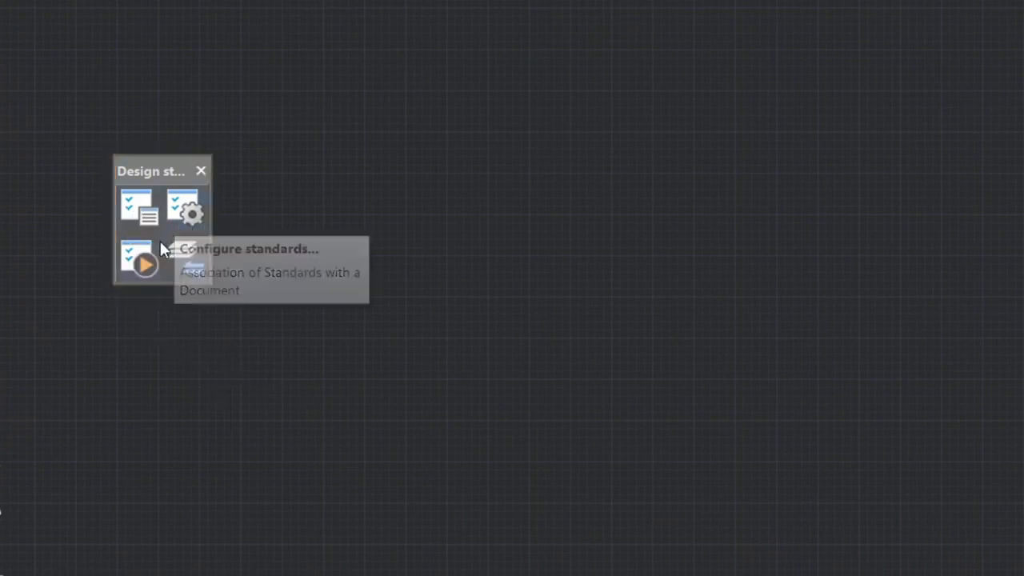
mouse_move(185, 256)
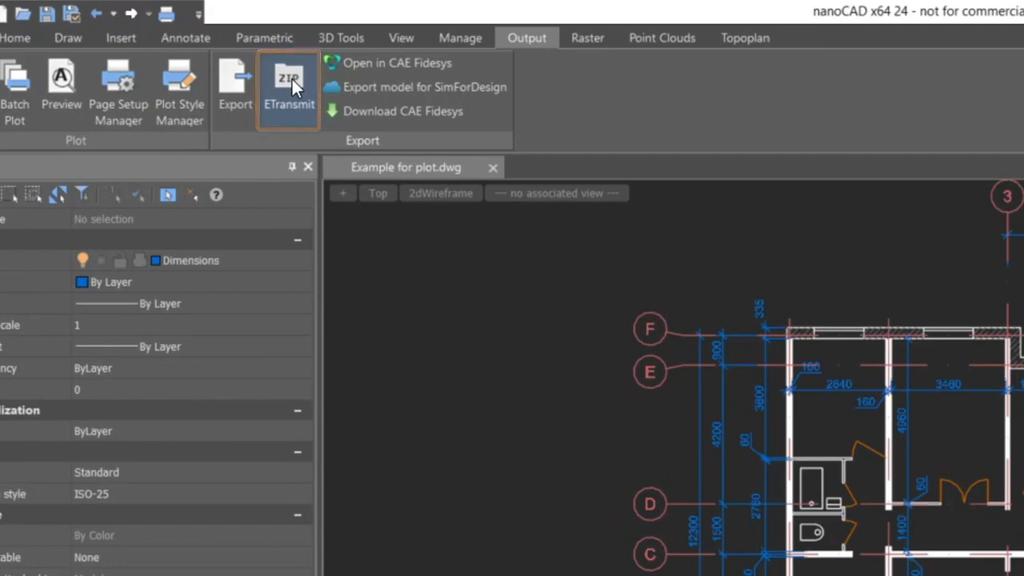
- Form an eTransmit package of the drawing and save it as an EML email file
click(288, 91)
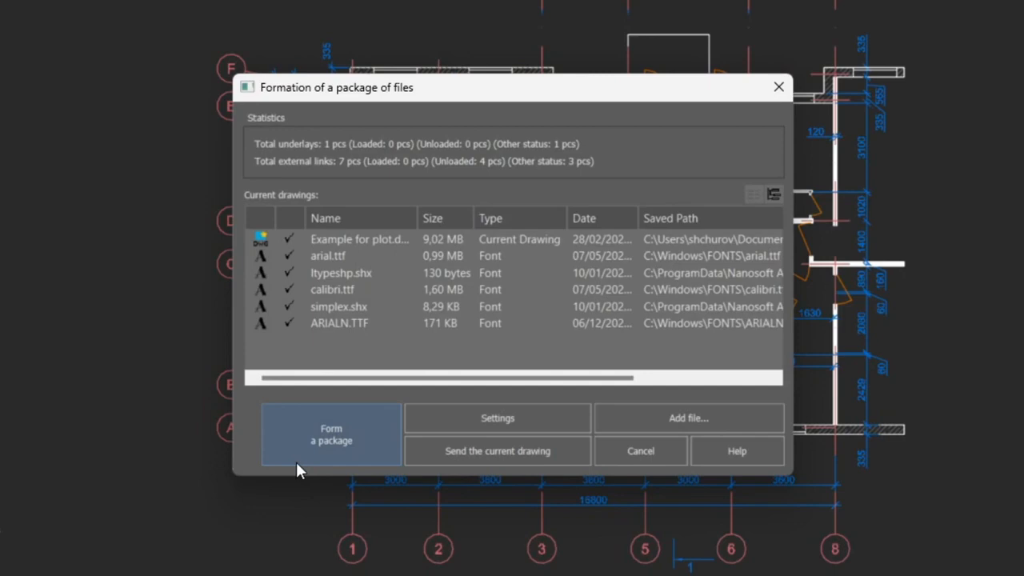
click(329, 434)
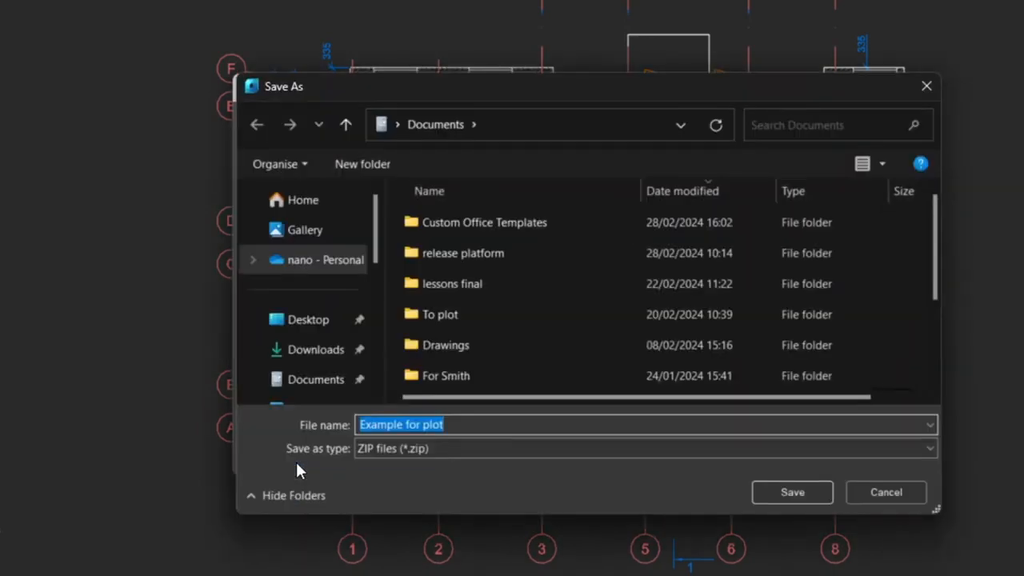
click(790, 493)
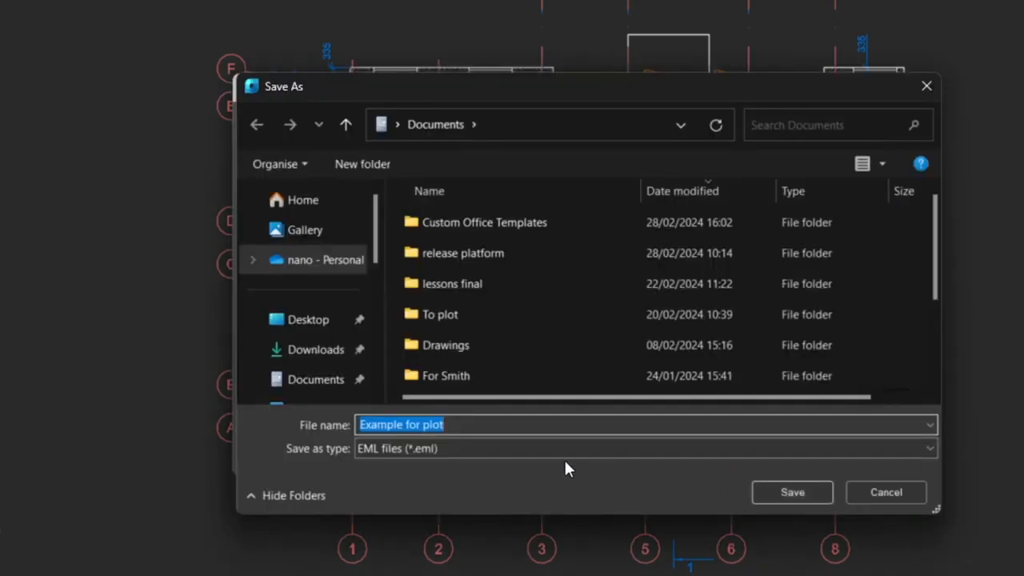
mouse_move(791, 492)
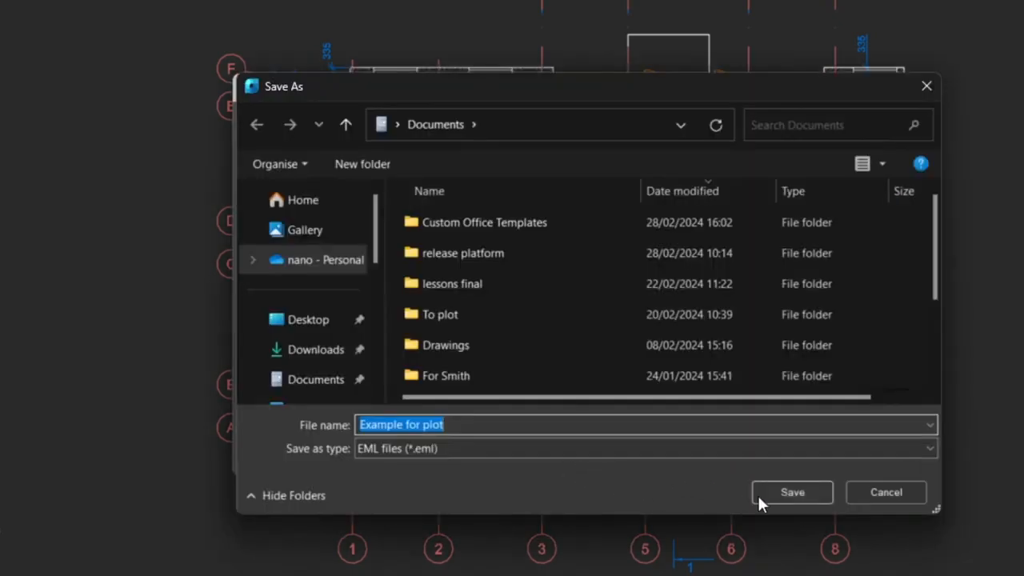
click(790, 492)
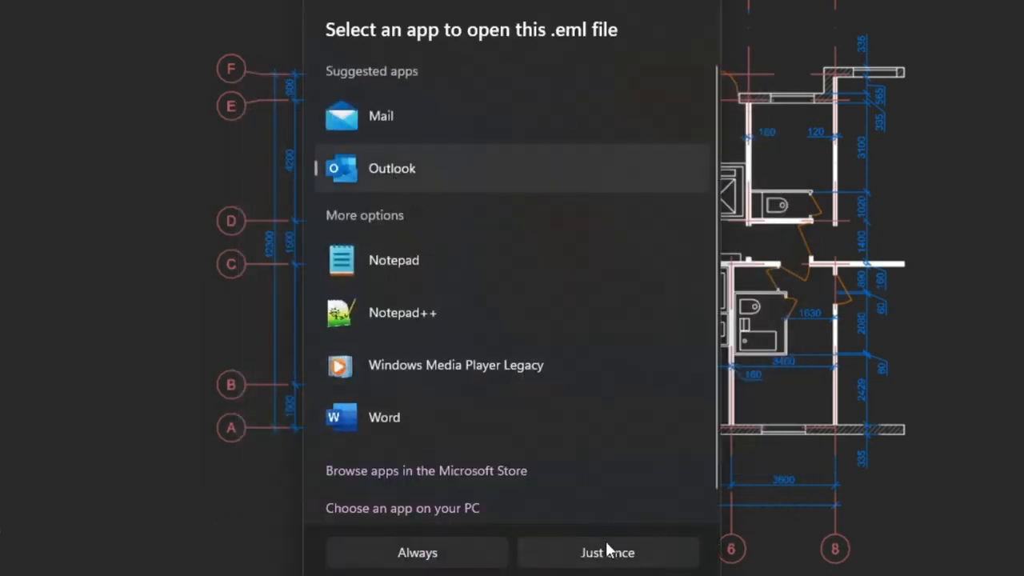
- Open the new .eml package with the chosen app just this once
click(608, 552)
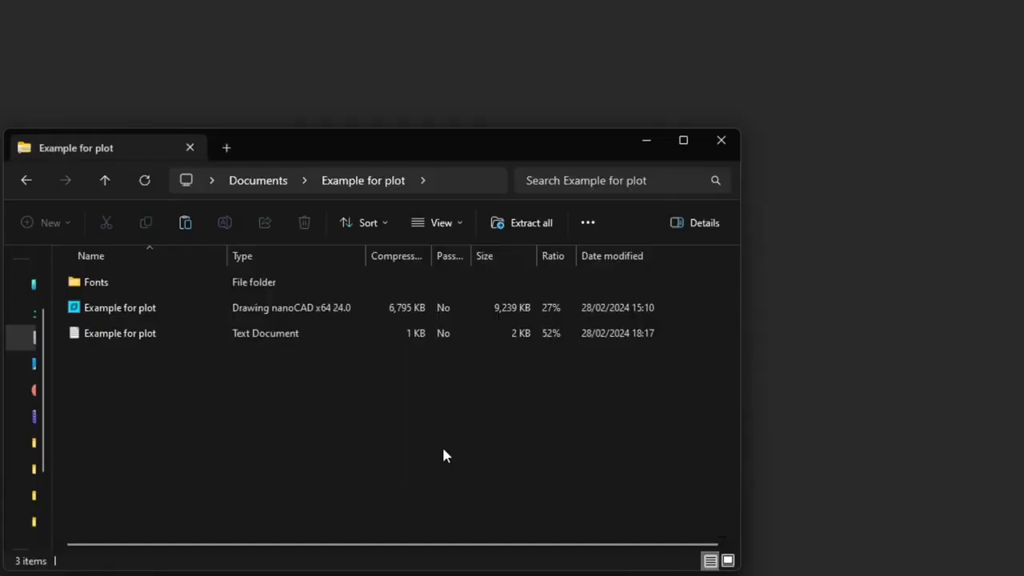
mouse_move(382, 355)
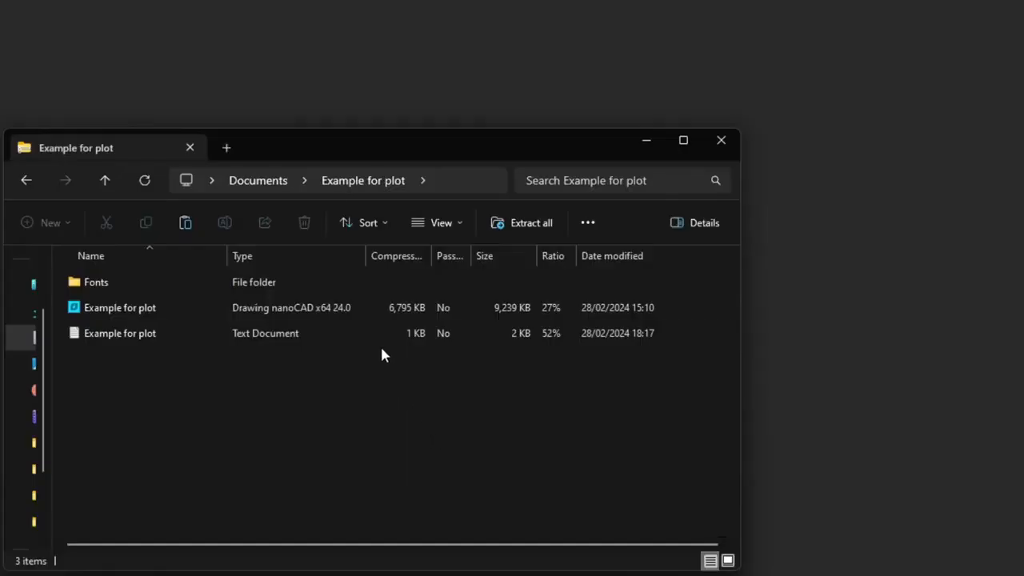
- Read the 'Example for plot' transmittal report: root drawing, bundled fonts, missing files, distribution notes
double_click(119, 333)
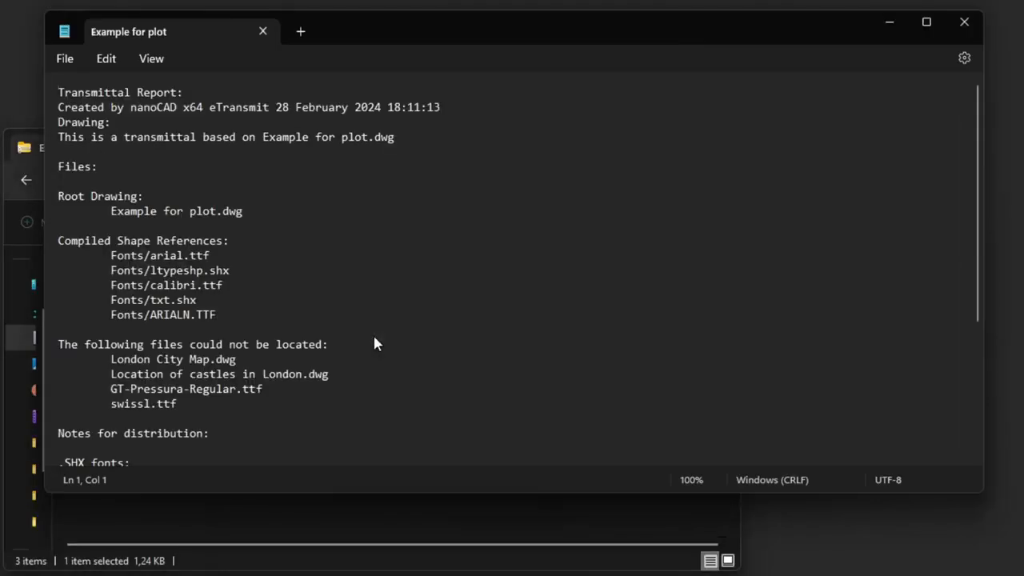
scroll(down, 3)
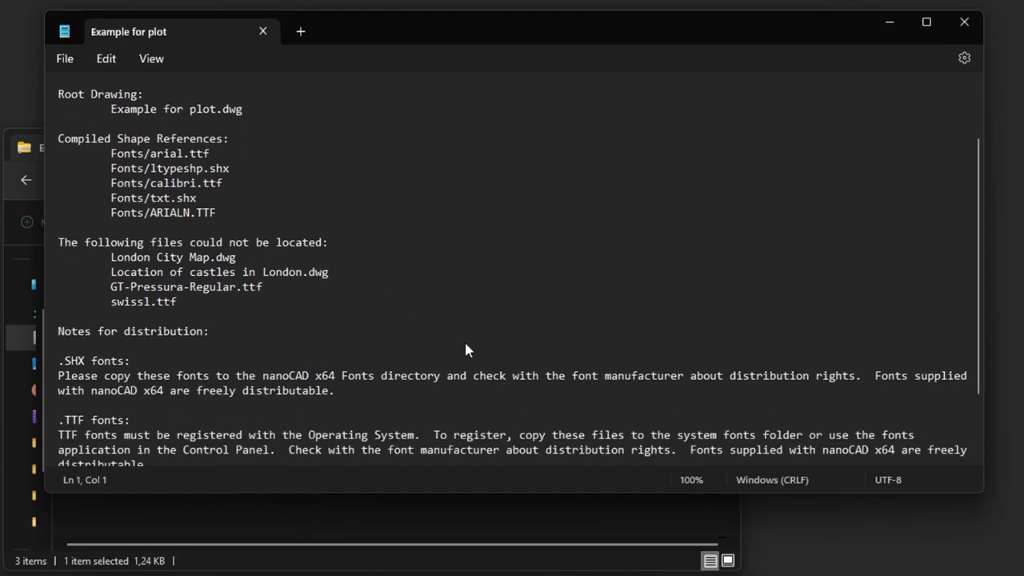
scroll(down, 3)
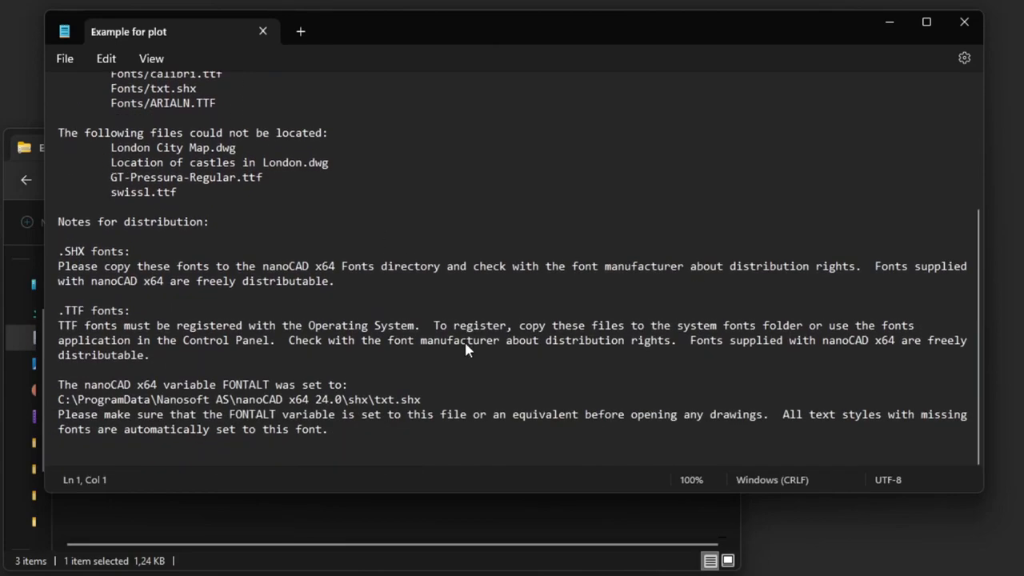
mouse_move(483, 454)
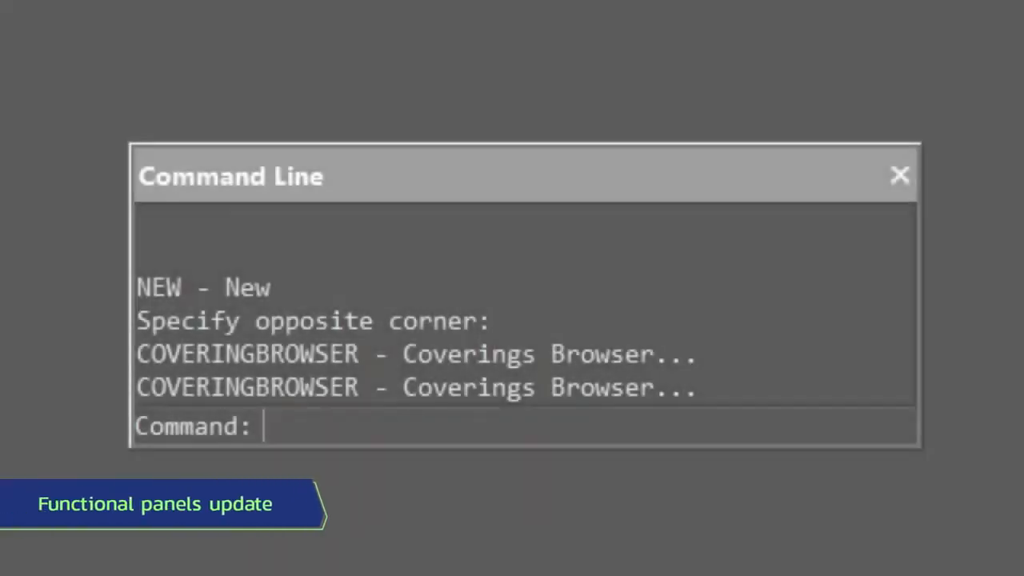
- Launch the Coverings browser via the COVERINGBROWSER command, showing the Global covering
text(cove)
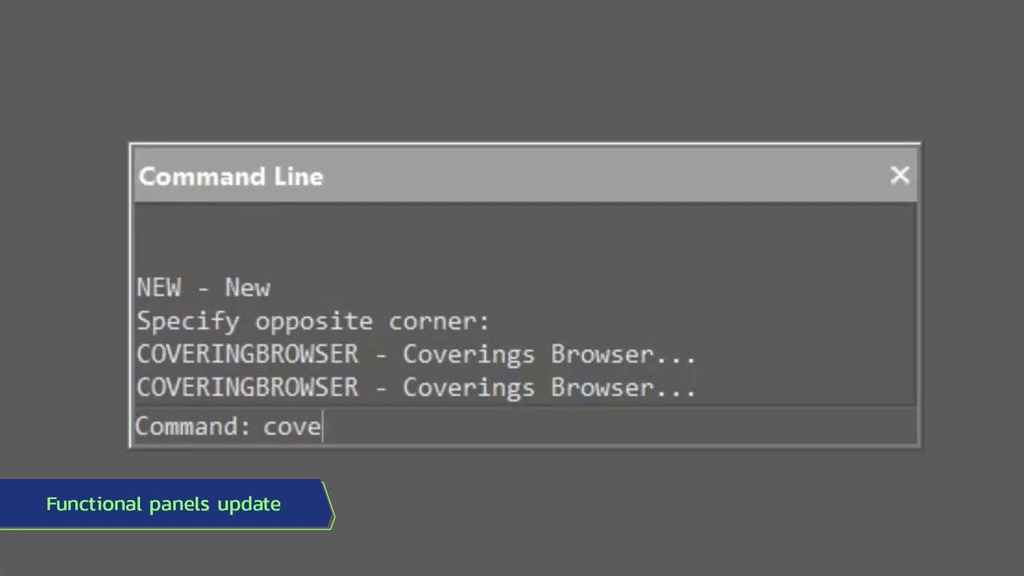
text(ring)
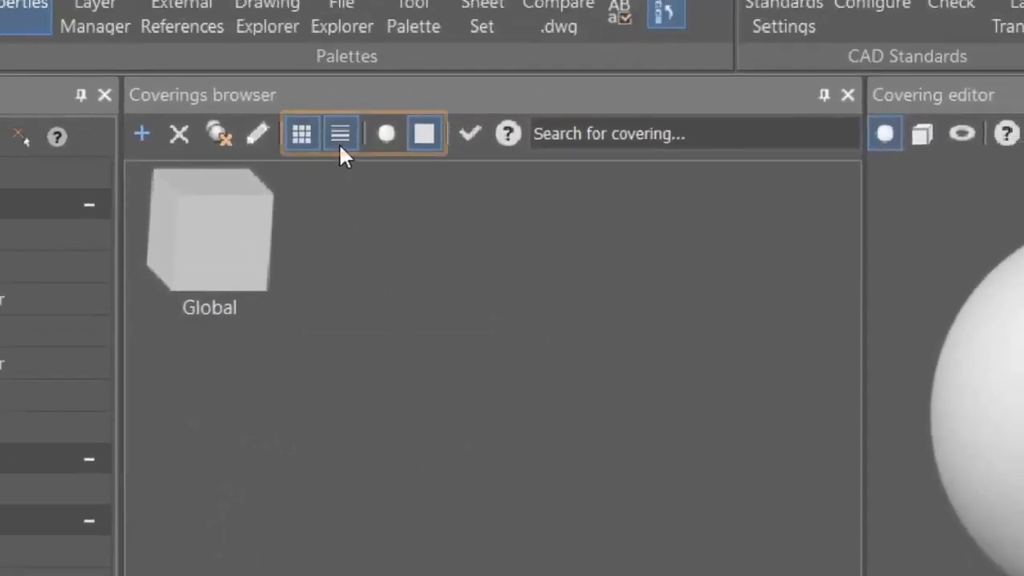
- Switch the coverings library between plain list, large thumbnails and a different preview shape
click(340, 135)
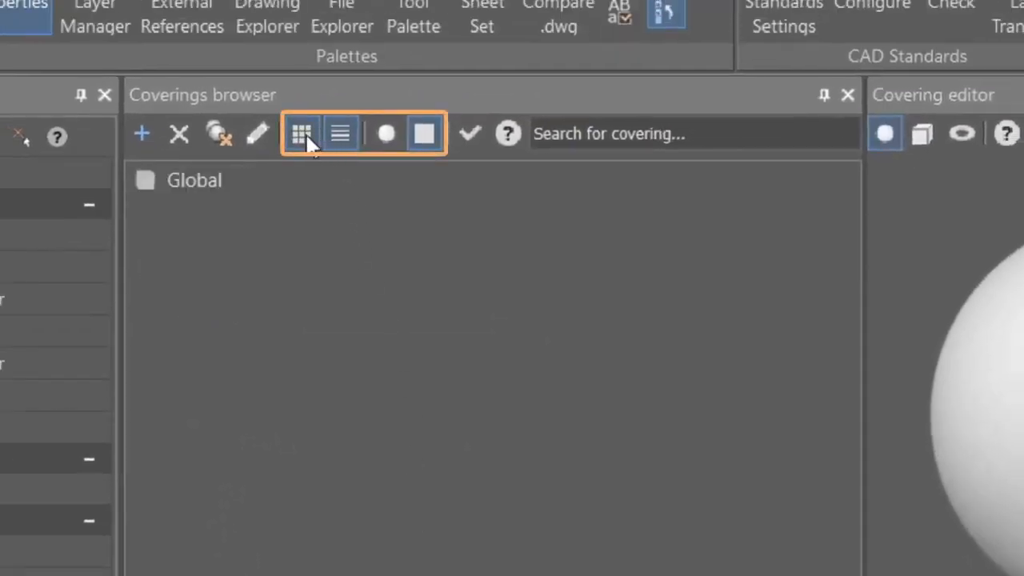
click(386, 134)
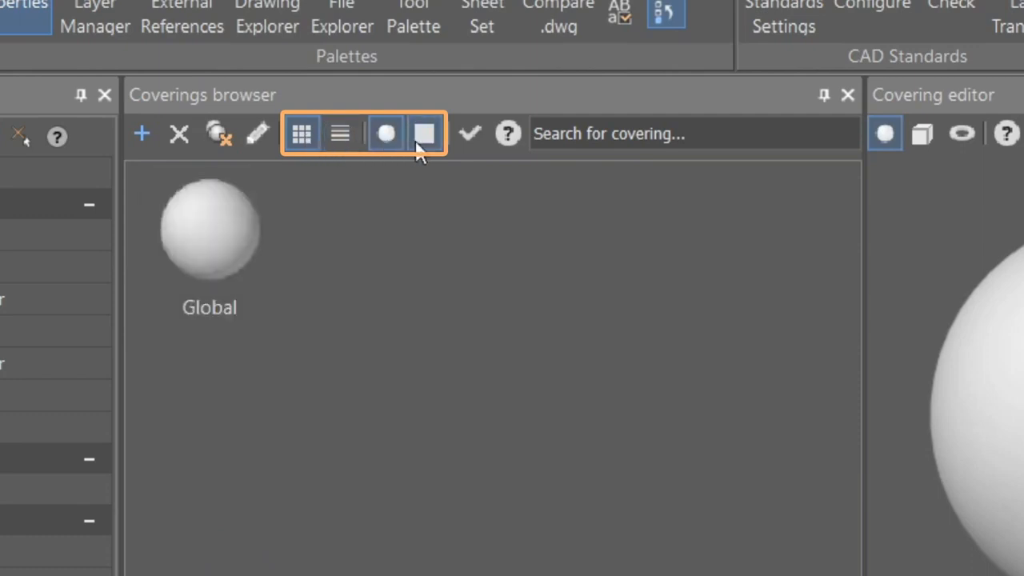
click(424, 133)
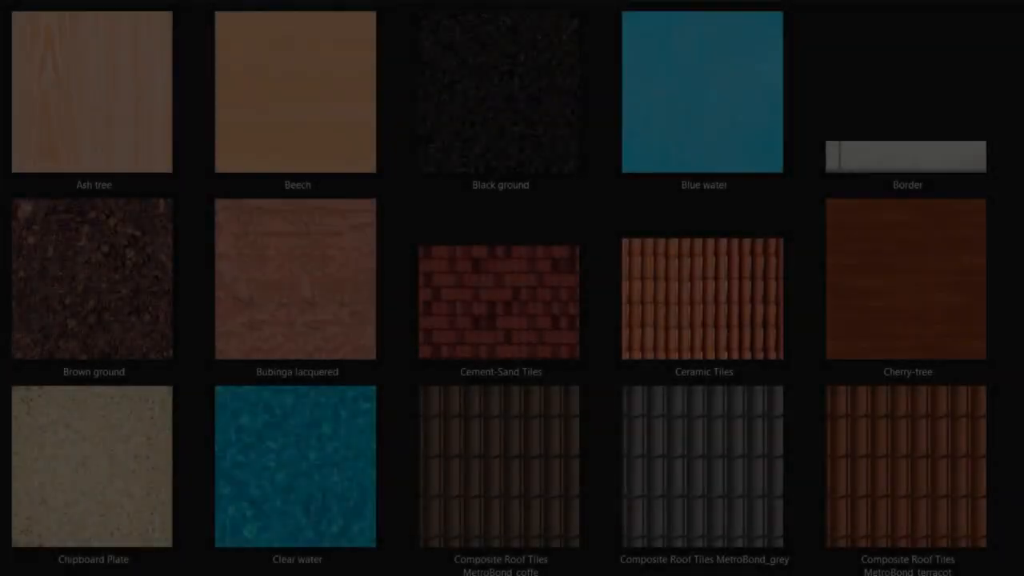
- Scroll the texture gallery to materials like Gravel 02, Ice, Larch, Lawn, Maple and Mulch
scroll(down, 3)
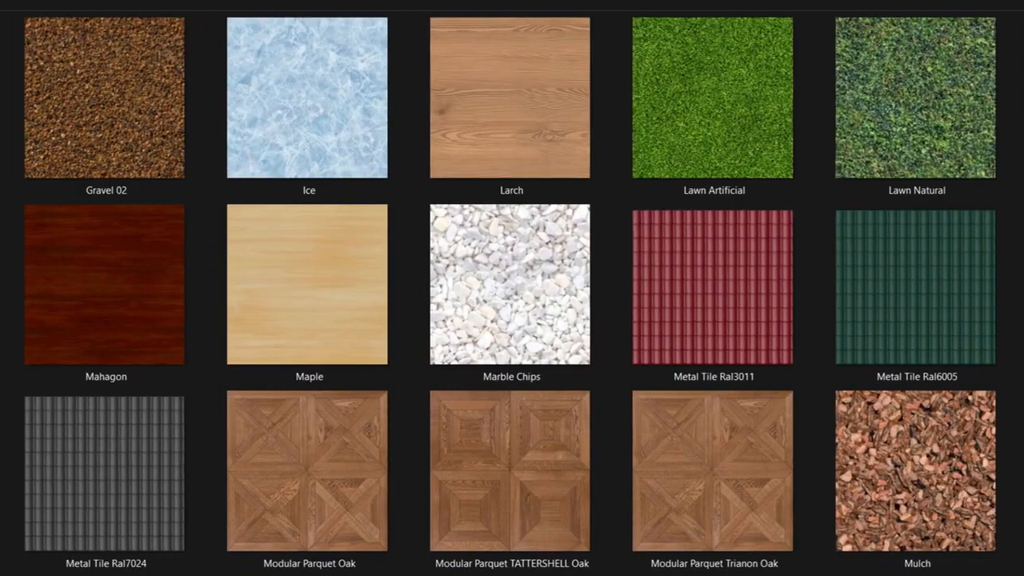